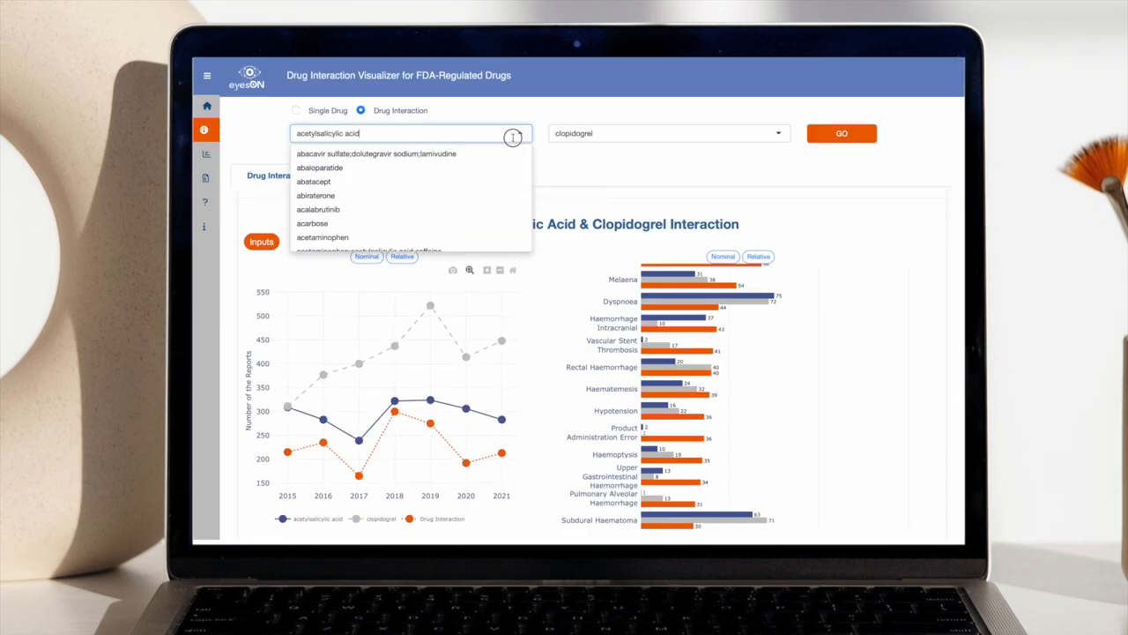
- Choose clopidogrel as the second drug alongside acetylsalicylic acid for the comparison
scroll(down, 3)
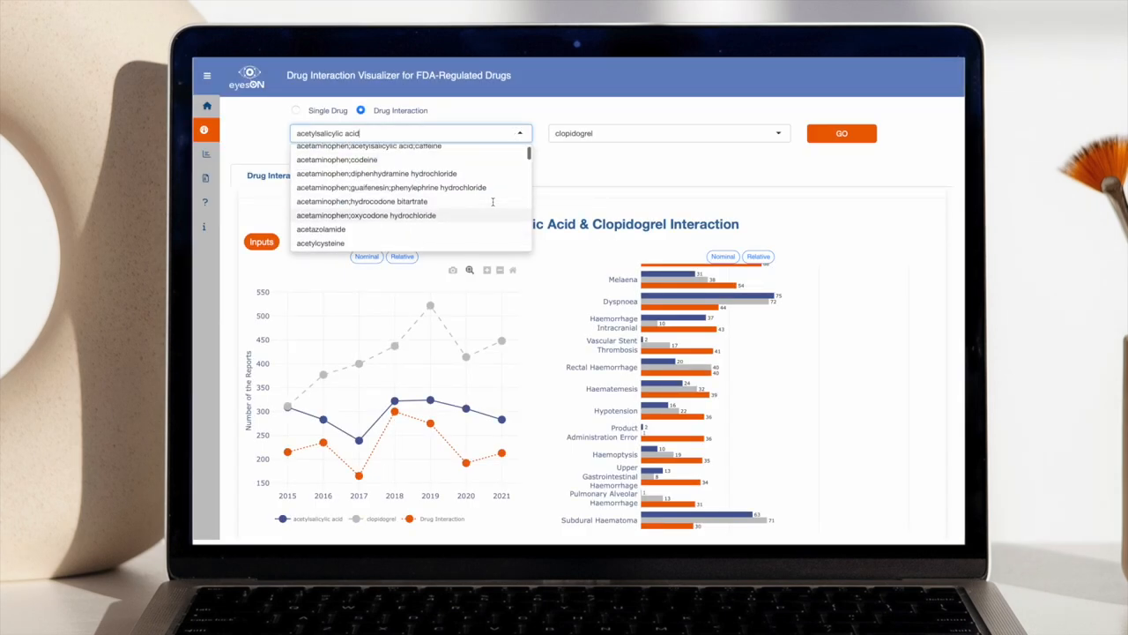
scroll(up, 3)
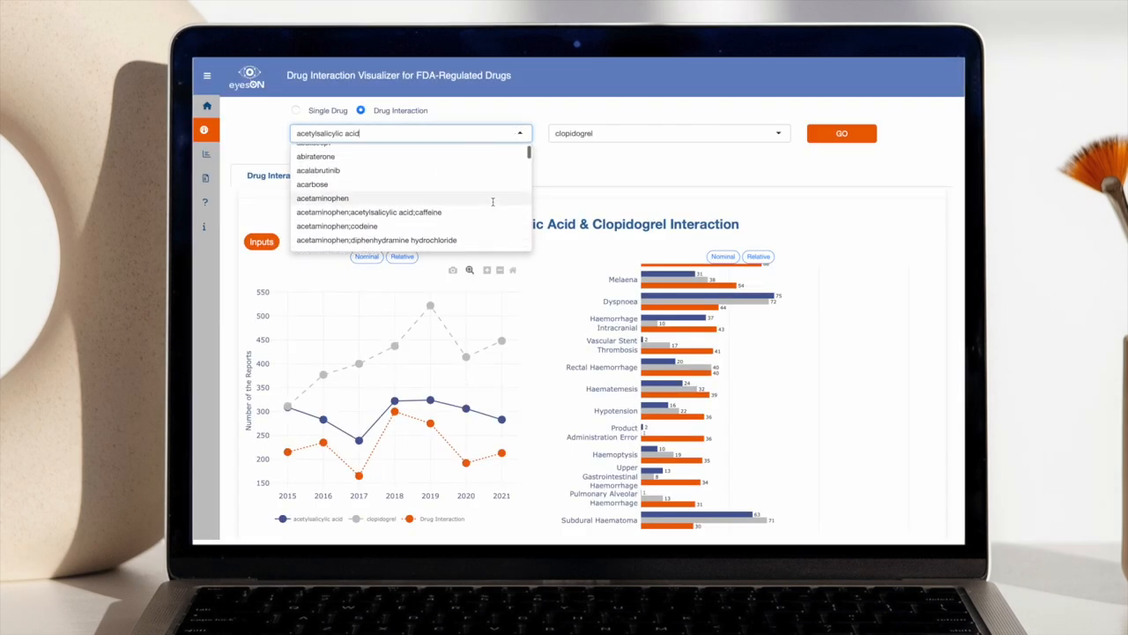
click(668, 134)
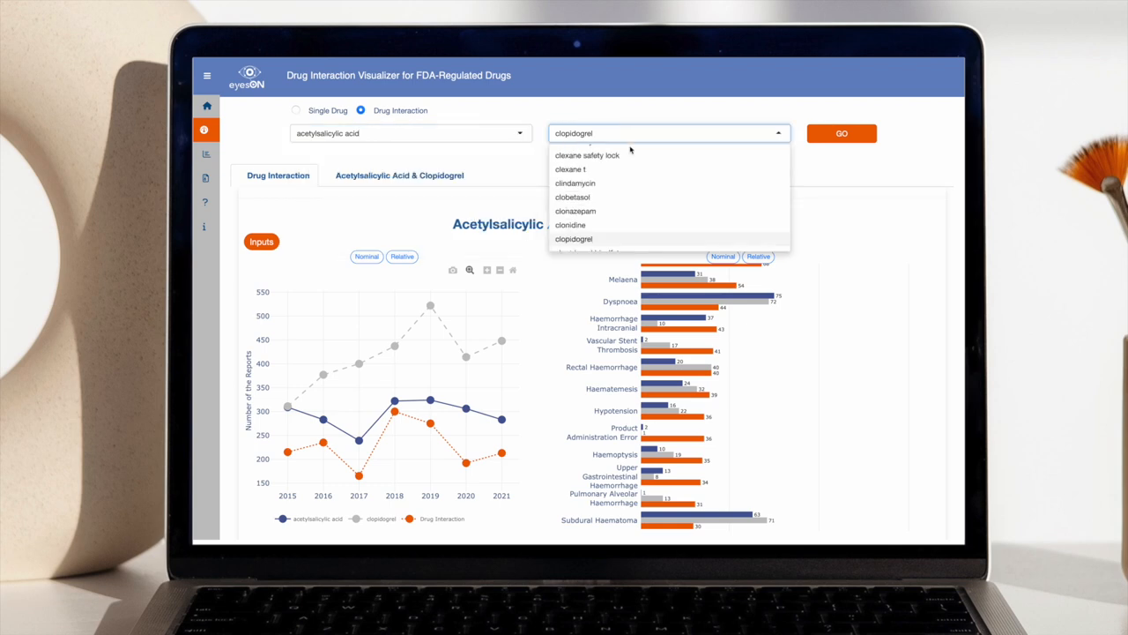
click(574, 240)
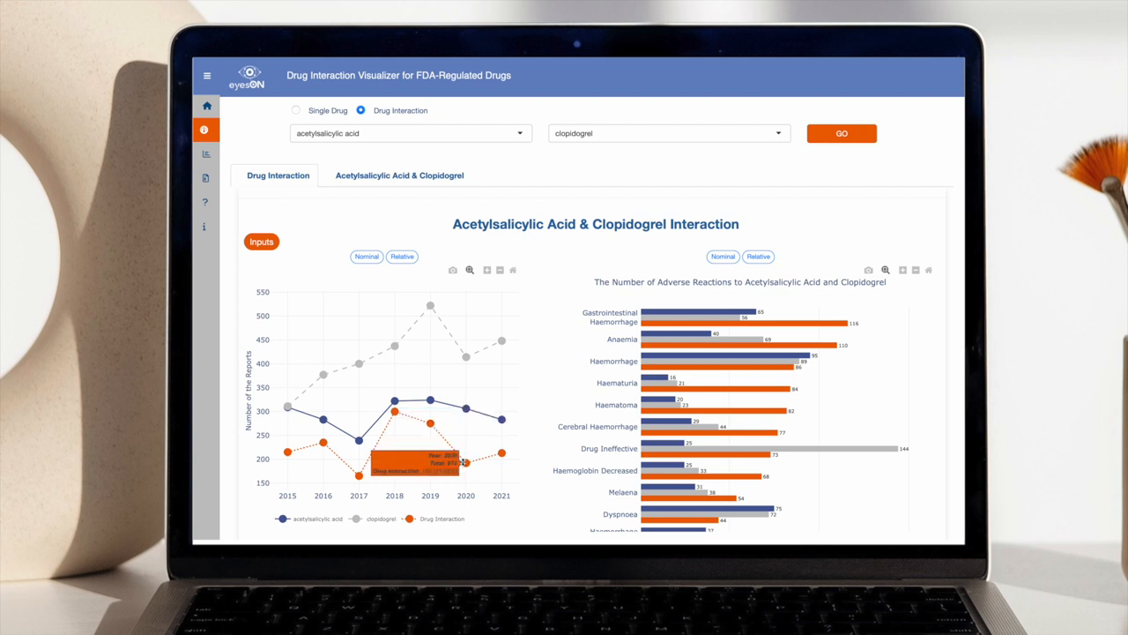
scroll(down, 3)
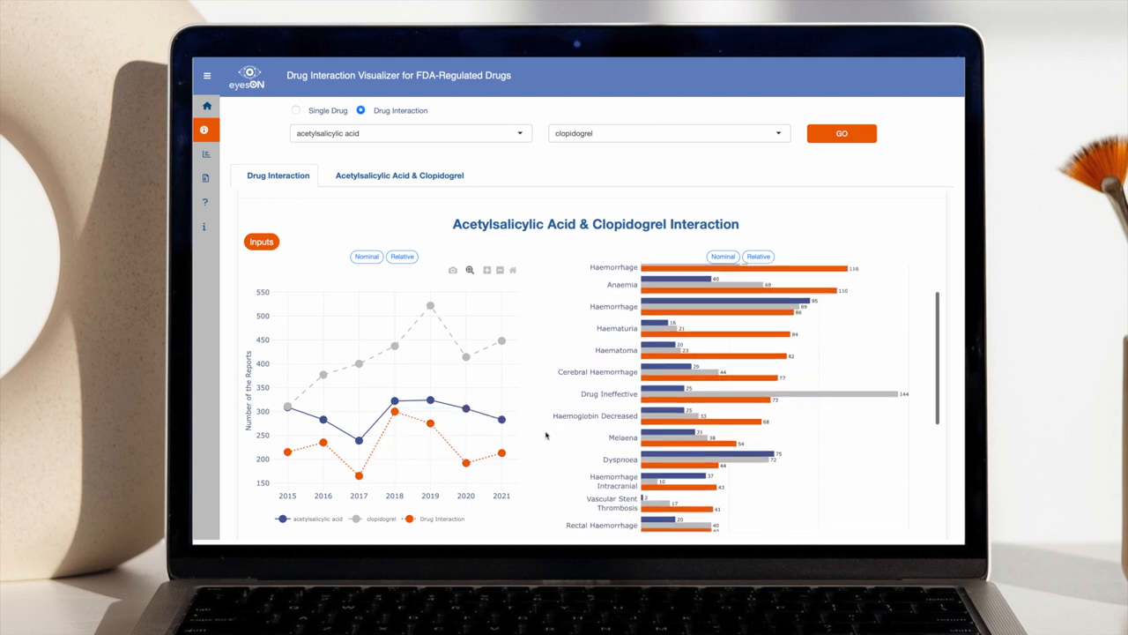
scroll(down, 3)
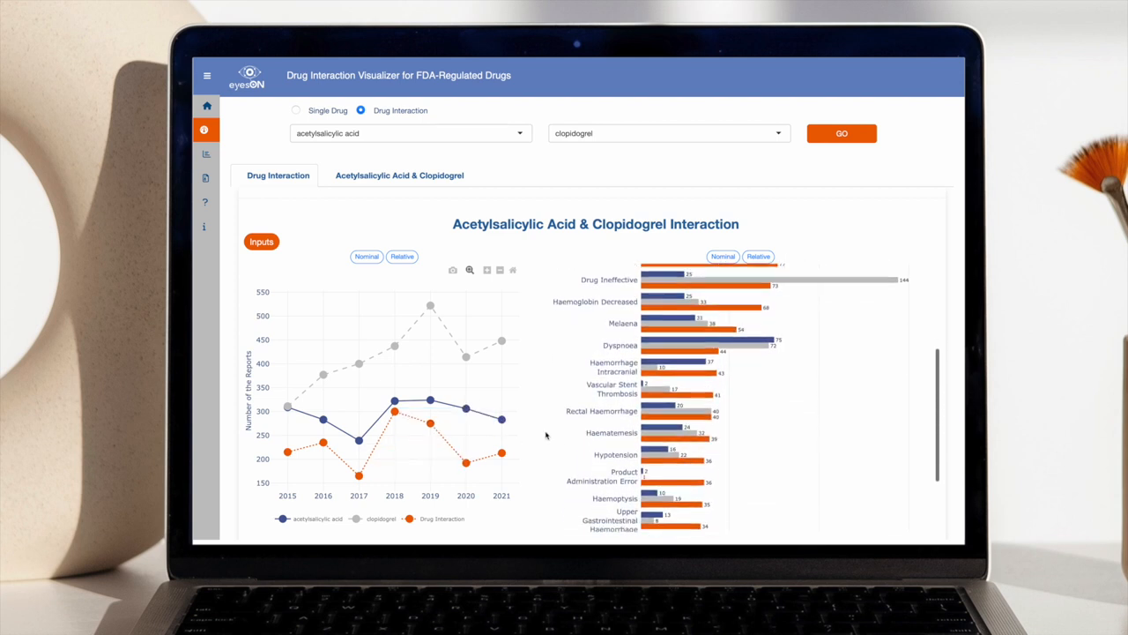
scroll(down, 3)
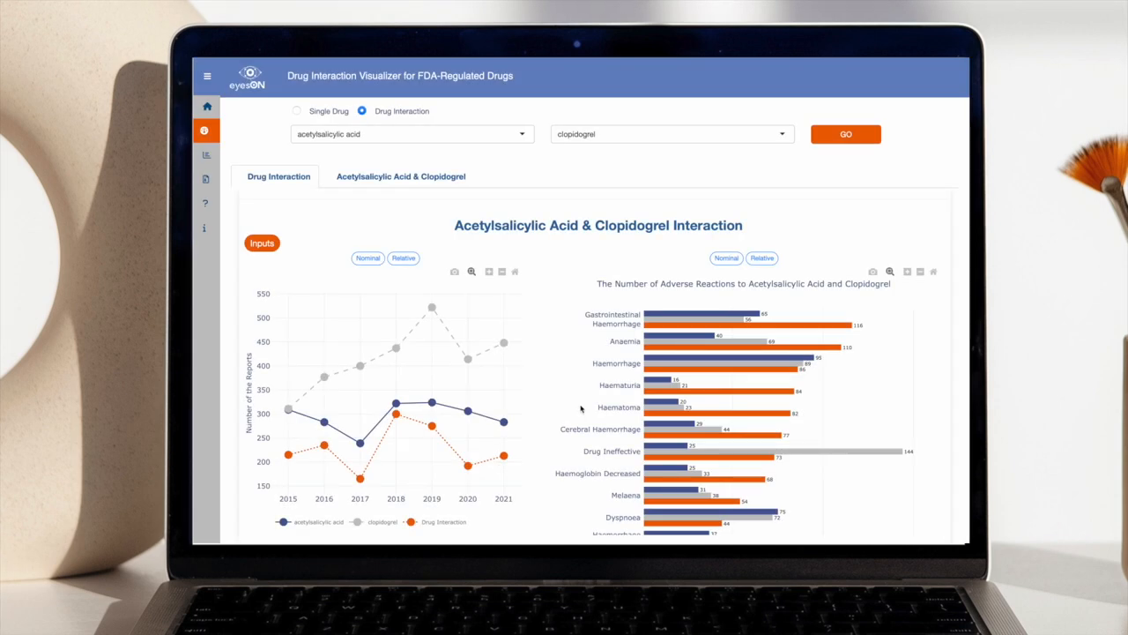
mouse_move(569, 381)
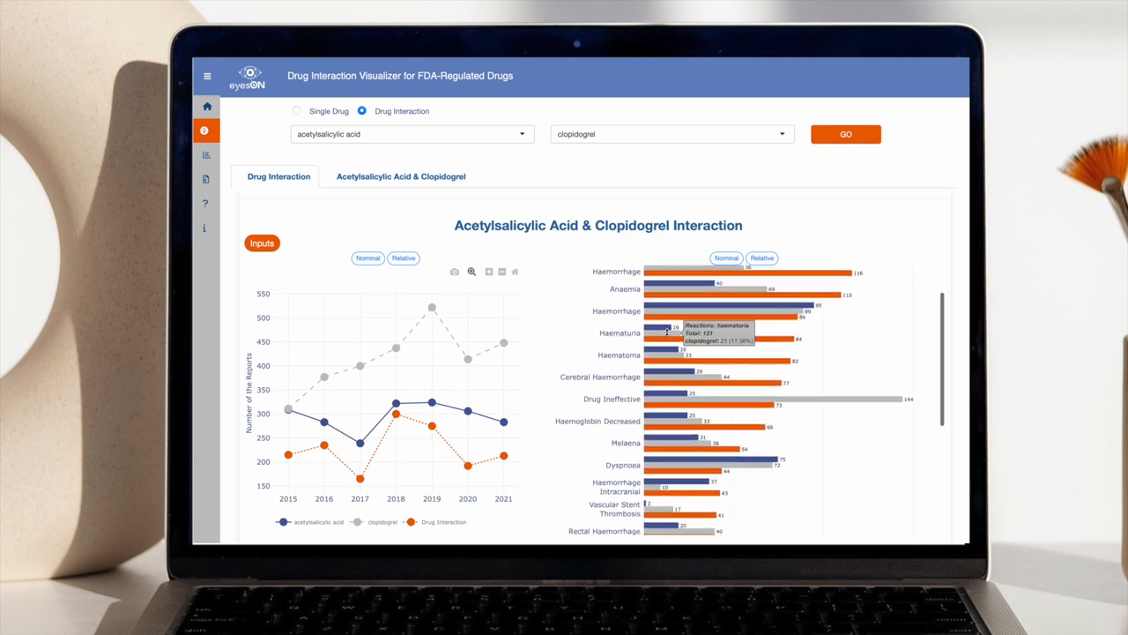
mouse_move(670, 362)
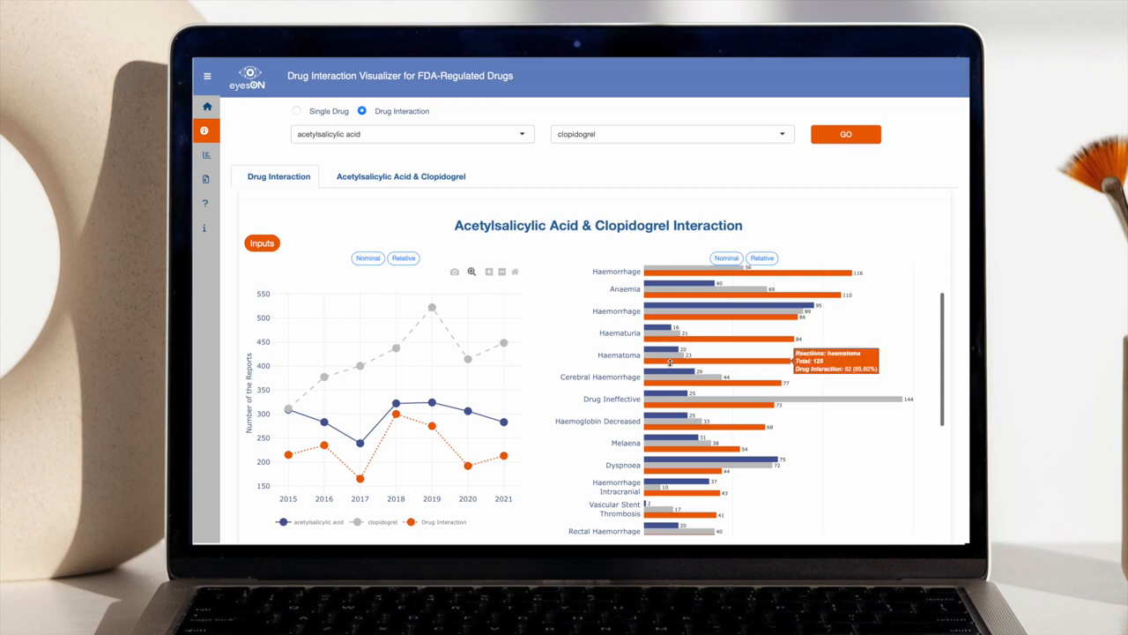
click(205, 156)
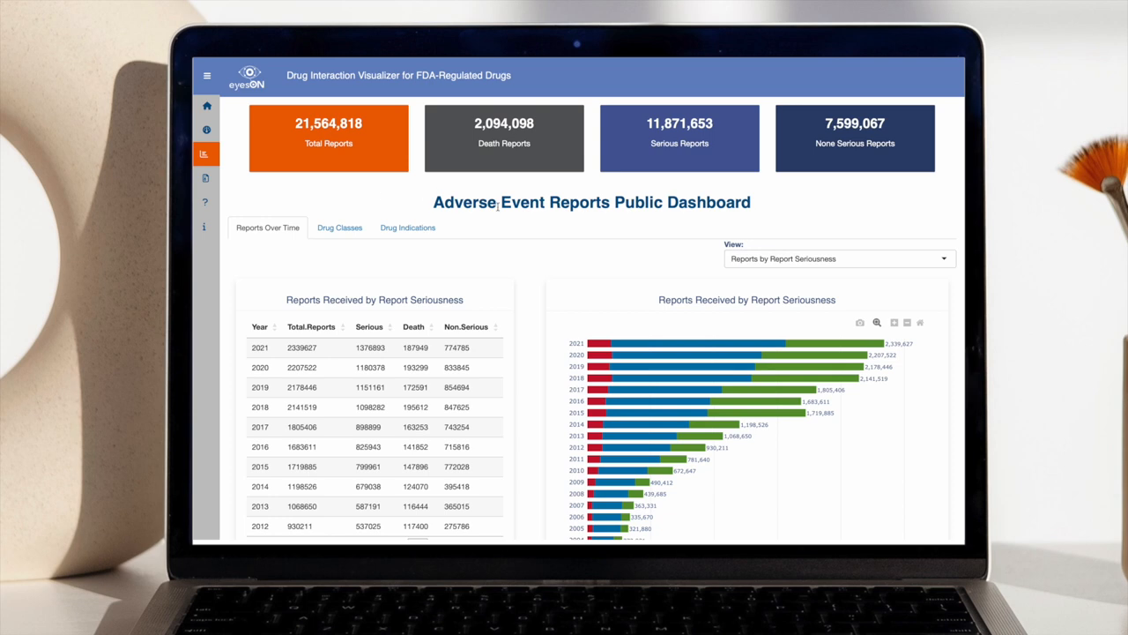
- Scroll through the Reports Over Time chart, then move on to the report builder page
scroll(down, 3)
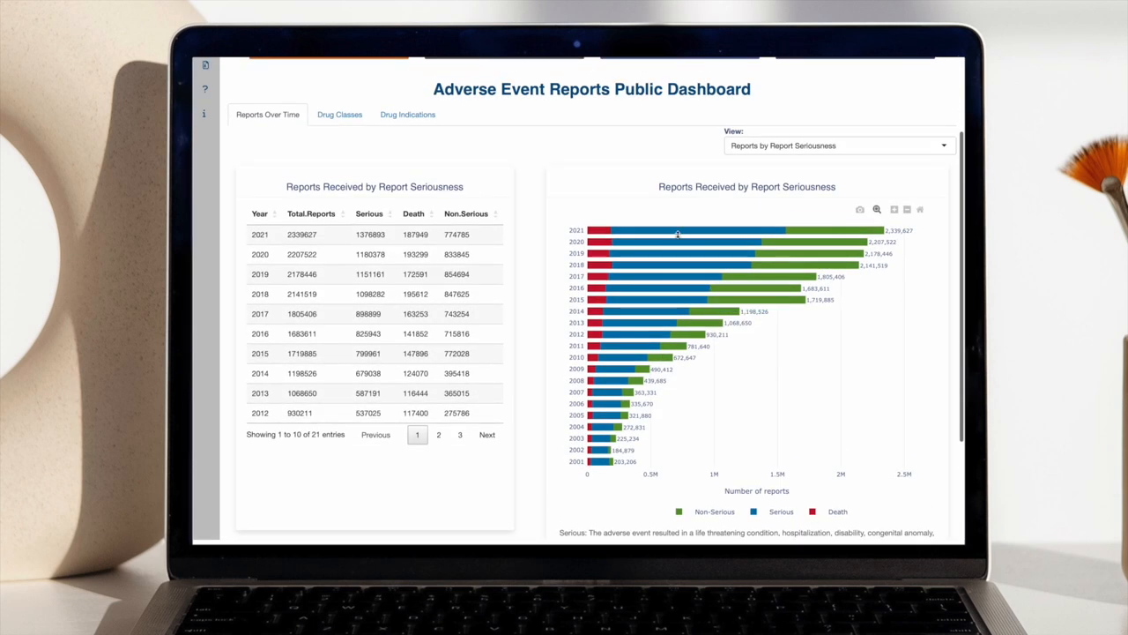
click(837, 144)
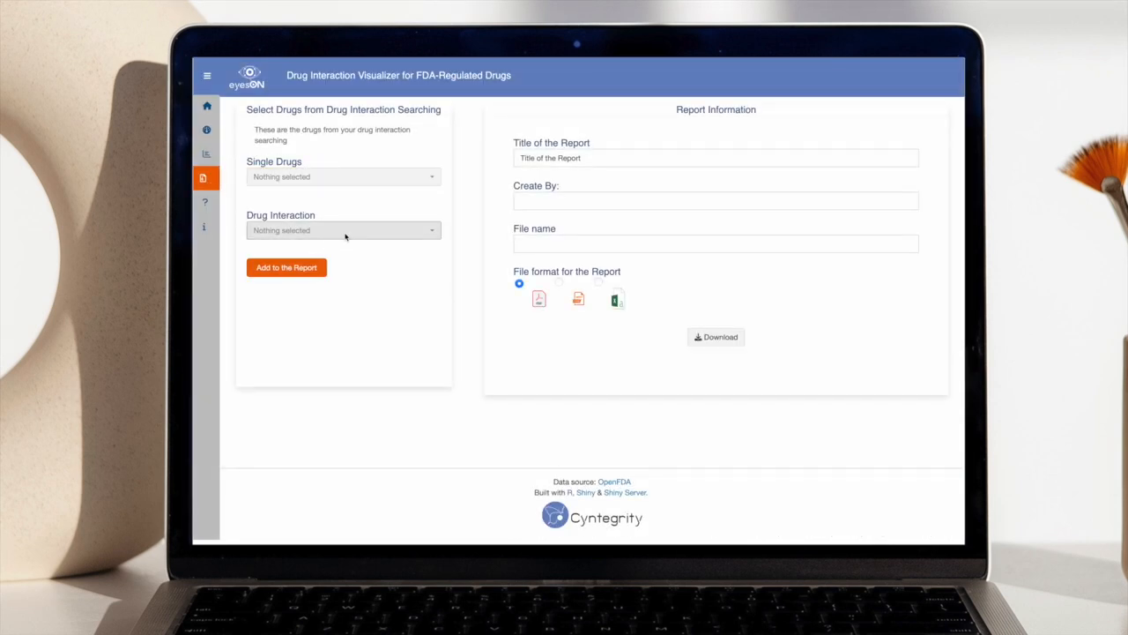
- Select the Acetylsalicylic Acid And Clopidogrel interaction in the report builder's drug interaction field
click(342, 229)
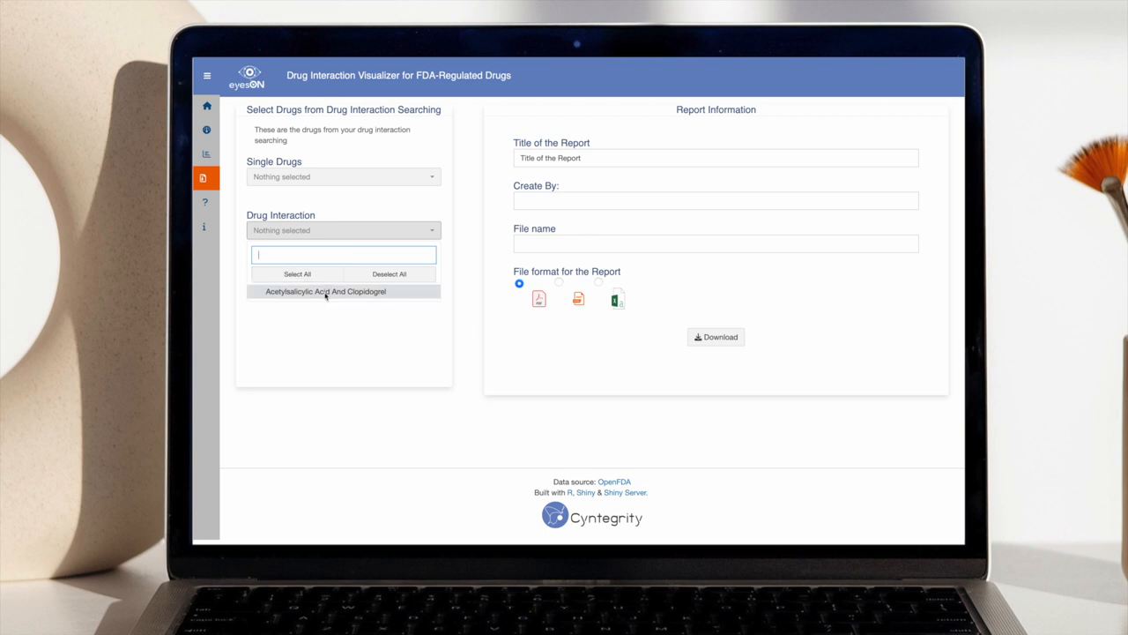
click(325, 290)
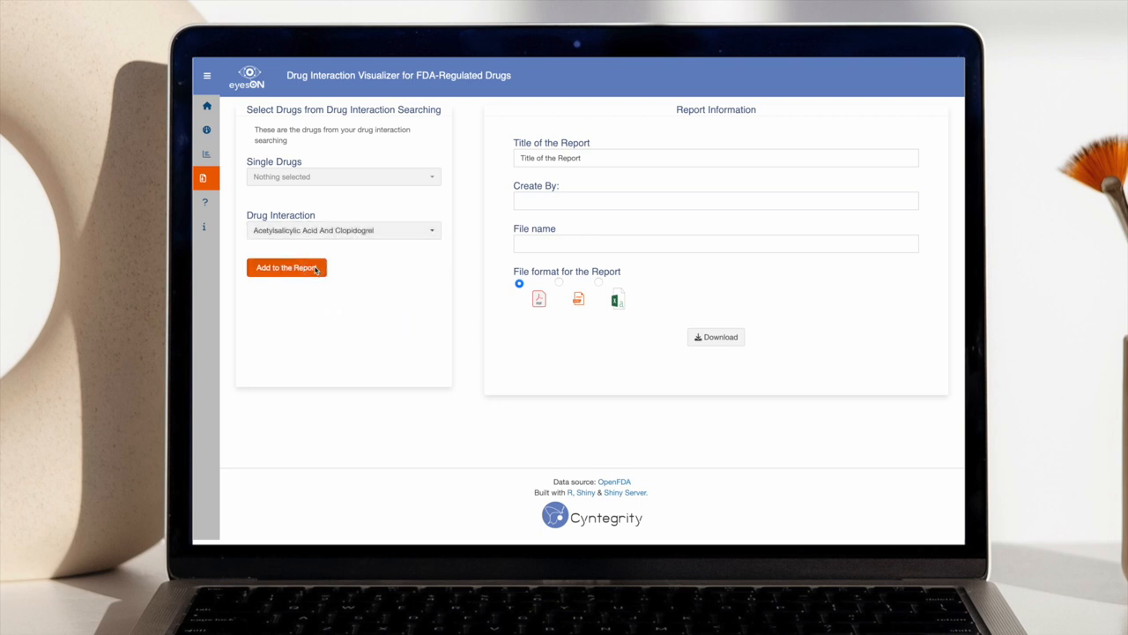